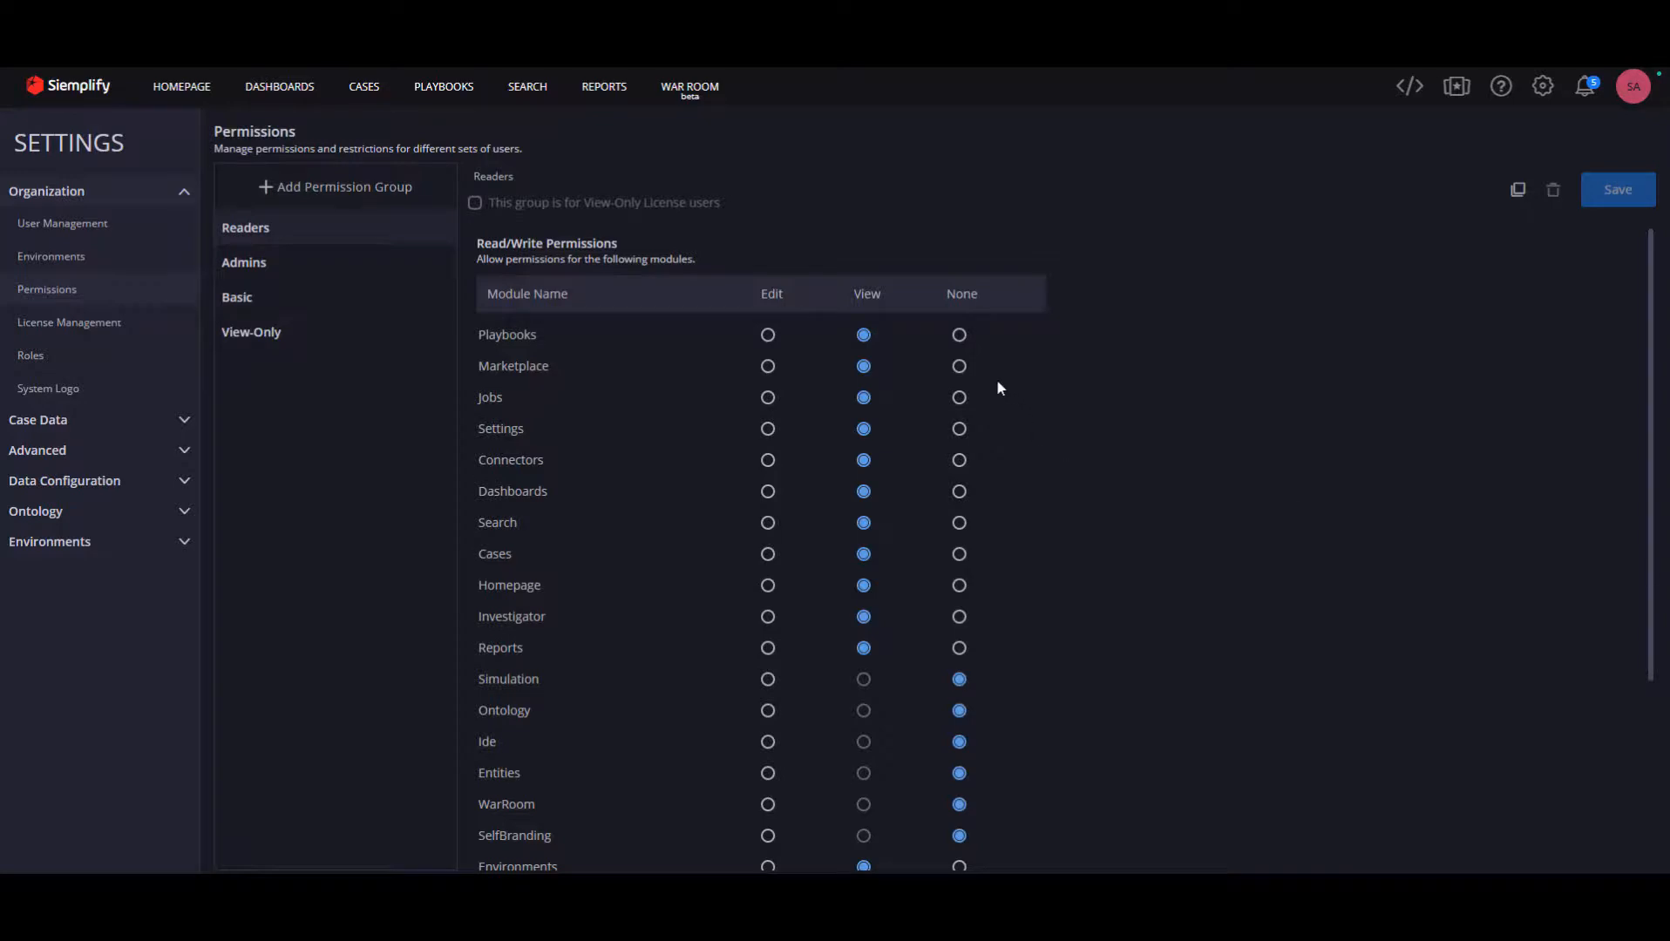
# Discard the unsaved AllEnvironments edit-permission change instead of applying it
pyautogui.scroll(-3)
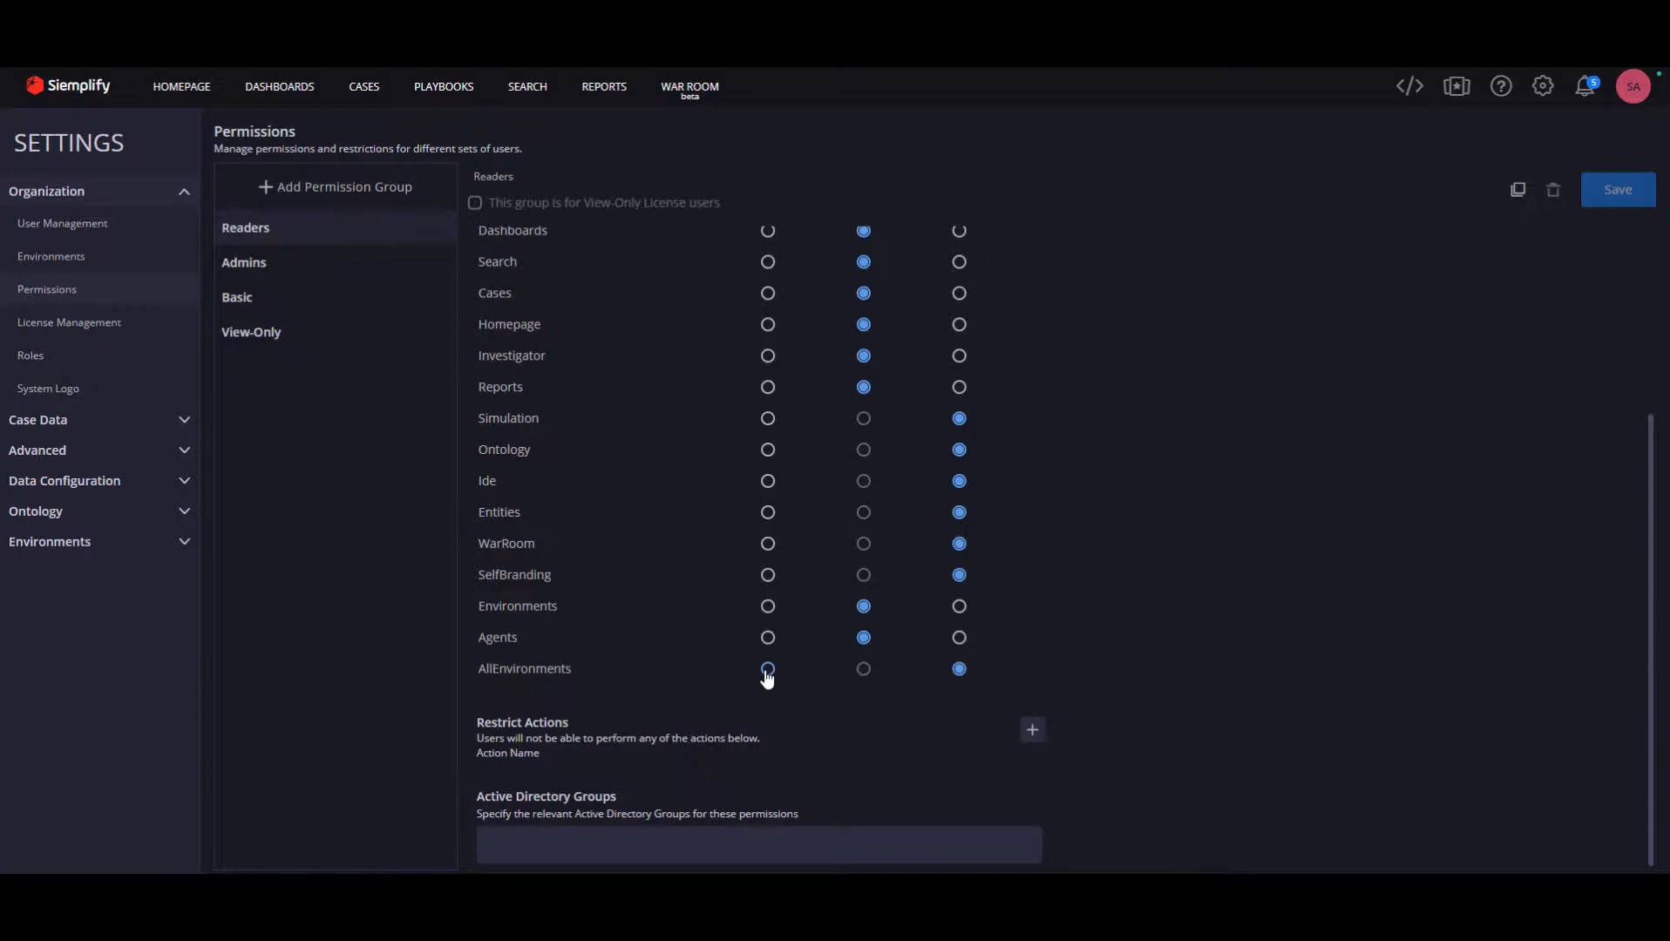
pyautogui.click(766, 669)
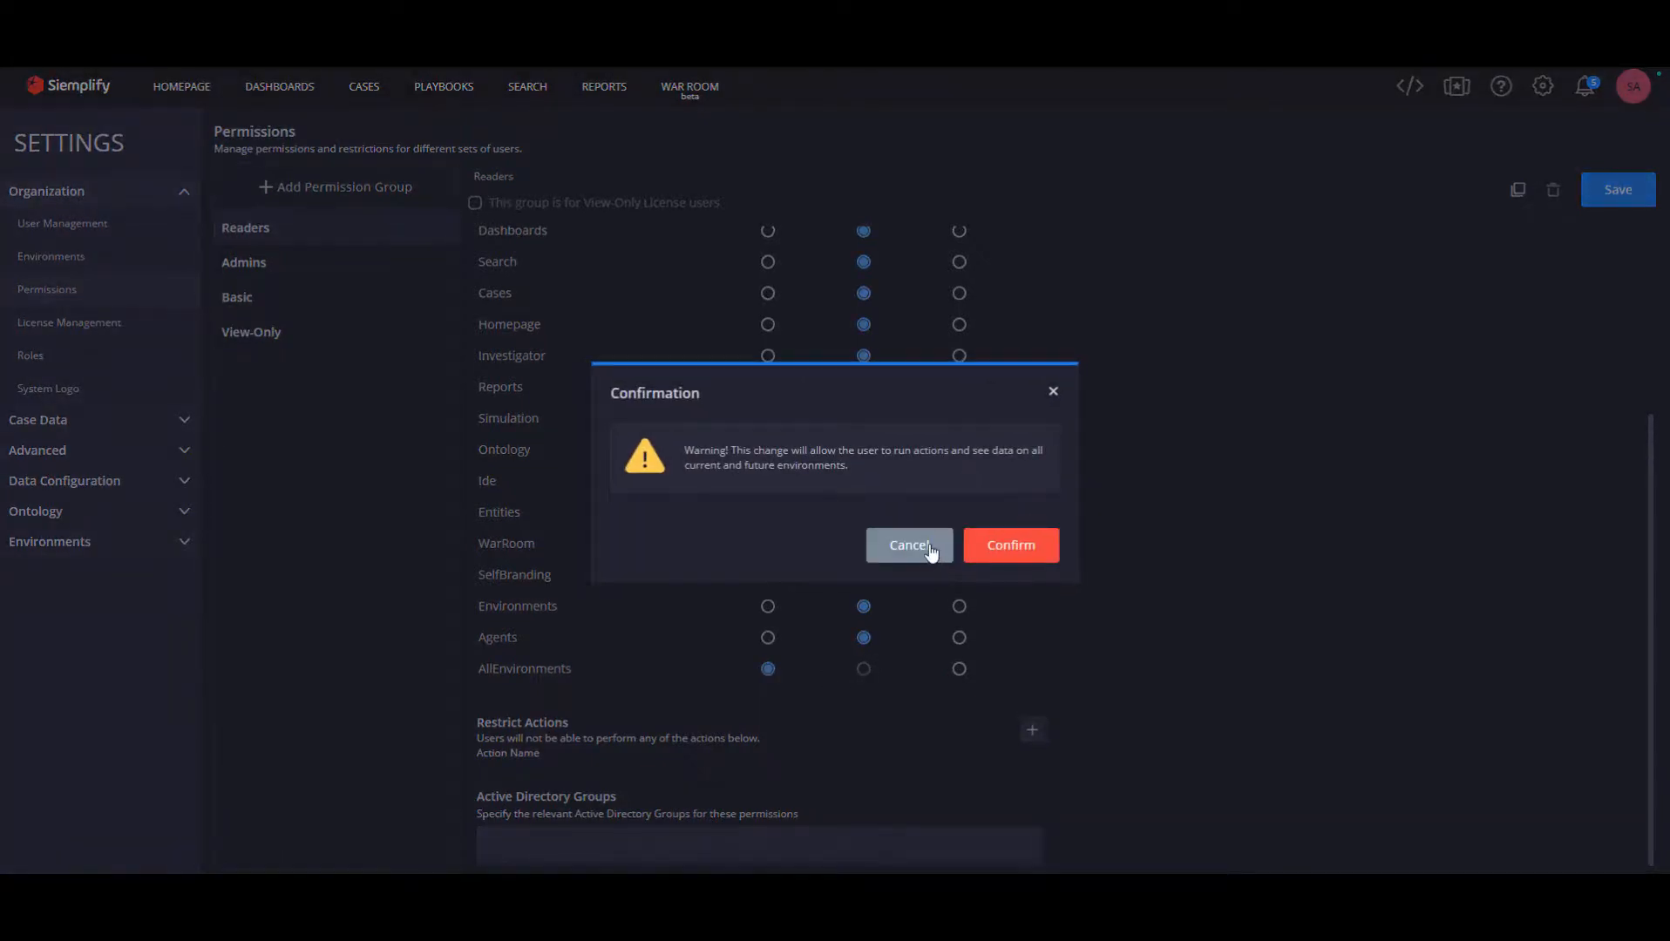
pyautogui.click(1009, 544)
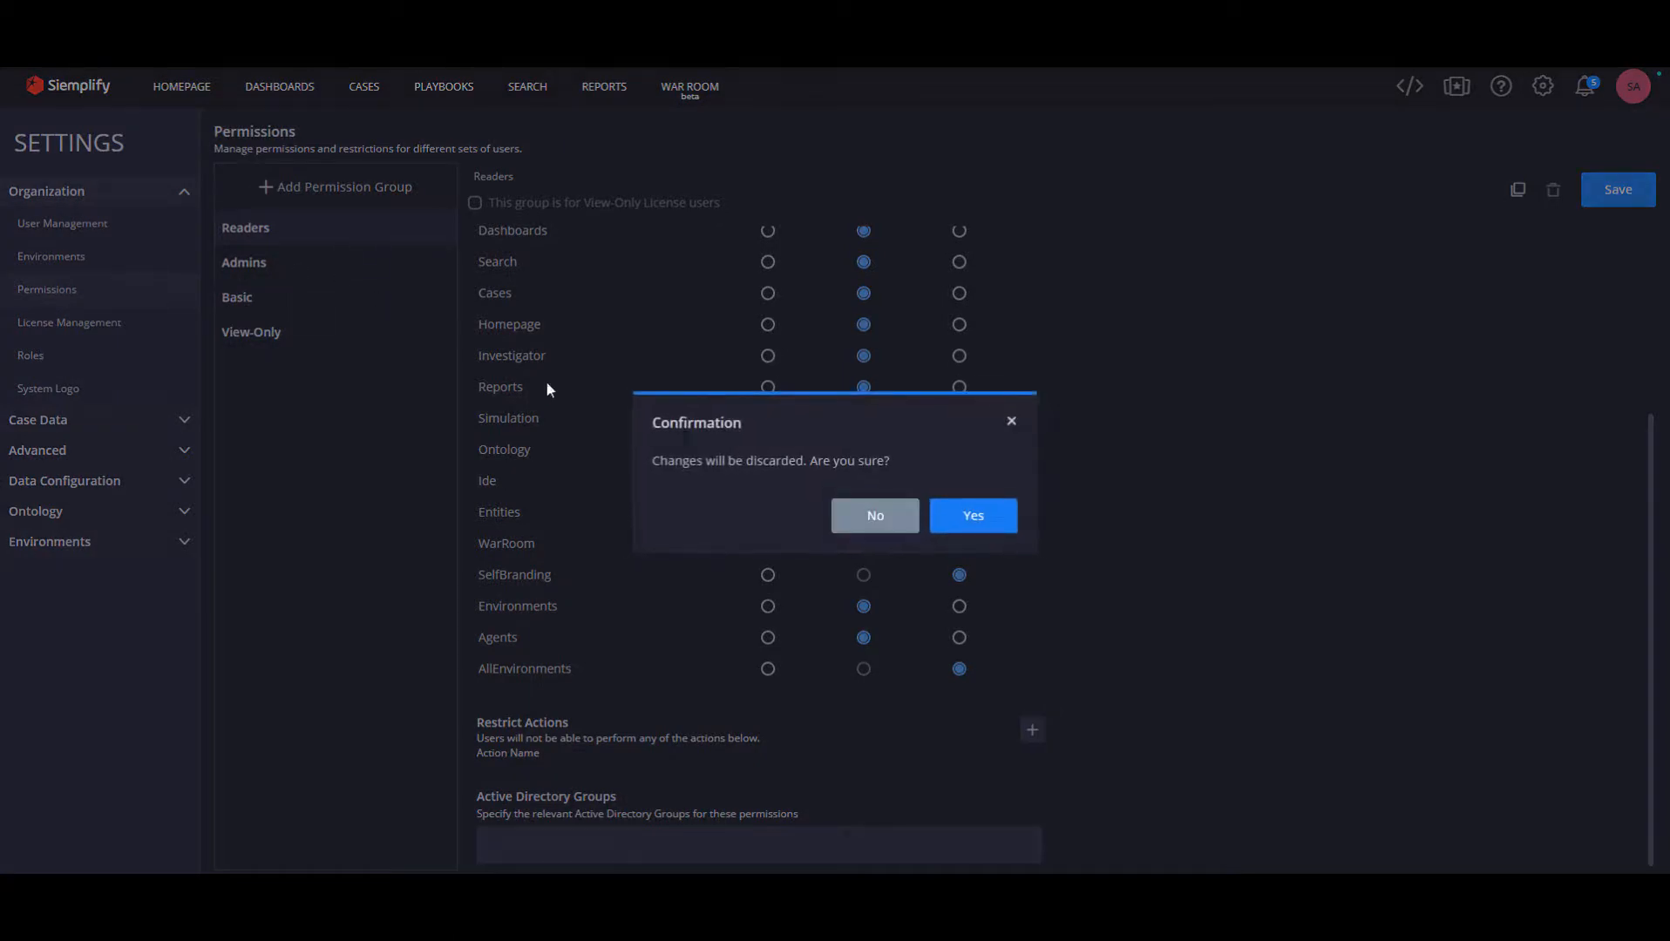
pyautogui.click(971, 516)
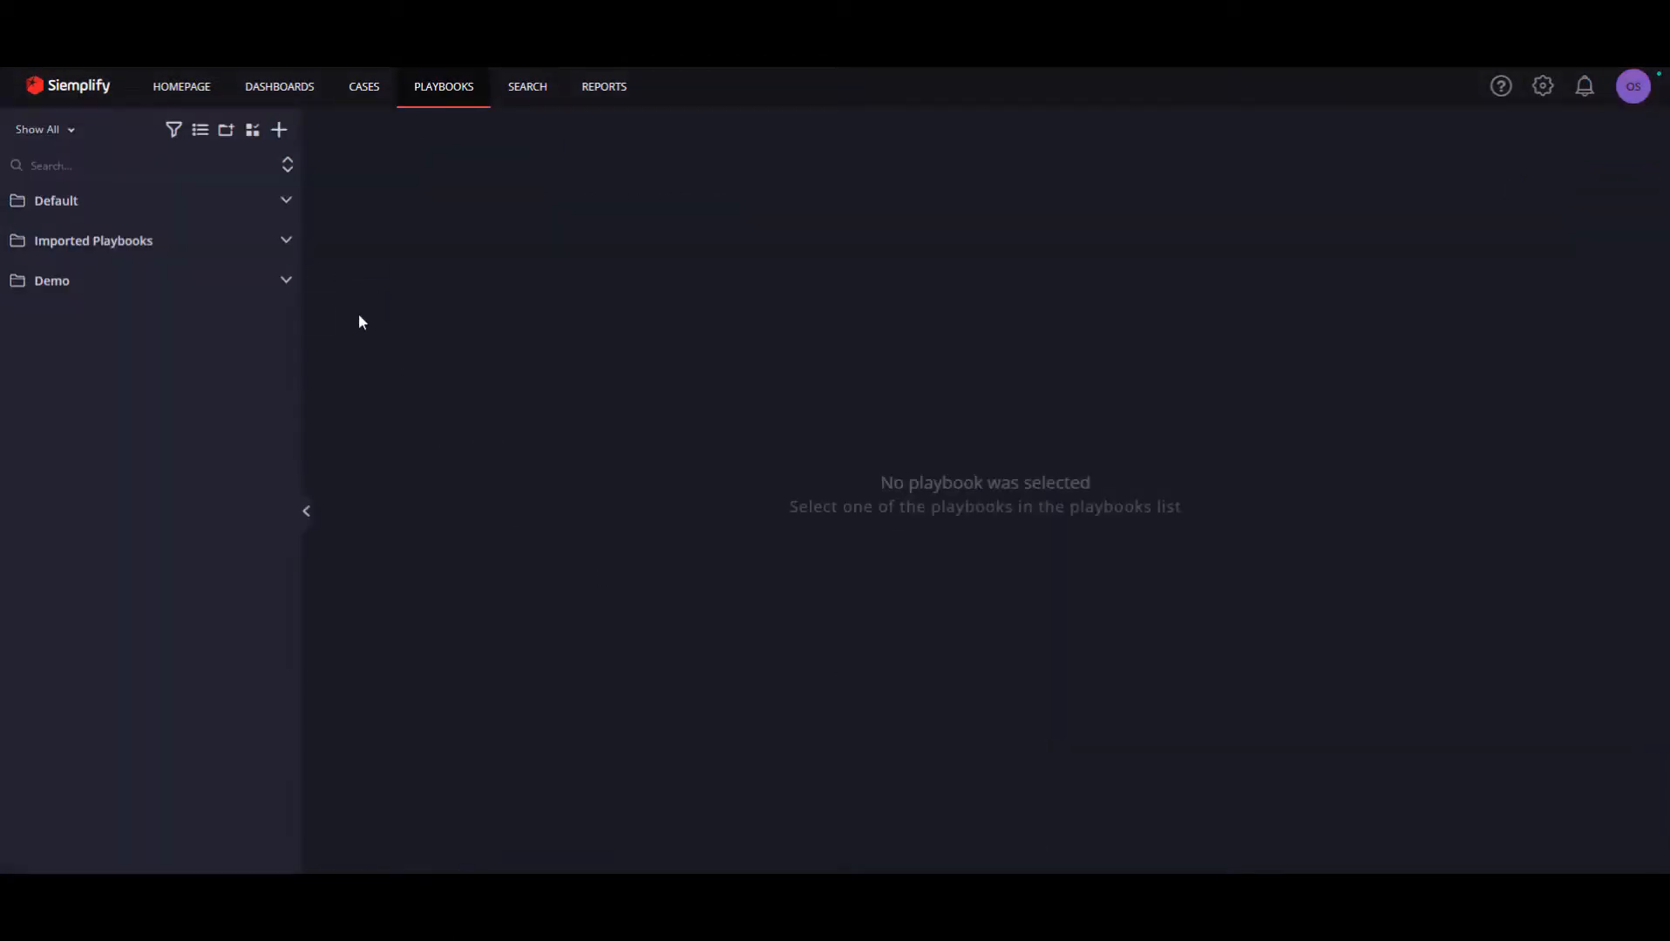
# Begin a new playbook and list its Environment choices in the Create New dialog
pyautogui.click(278, 131)
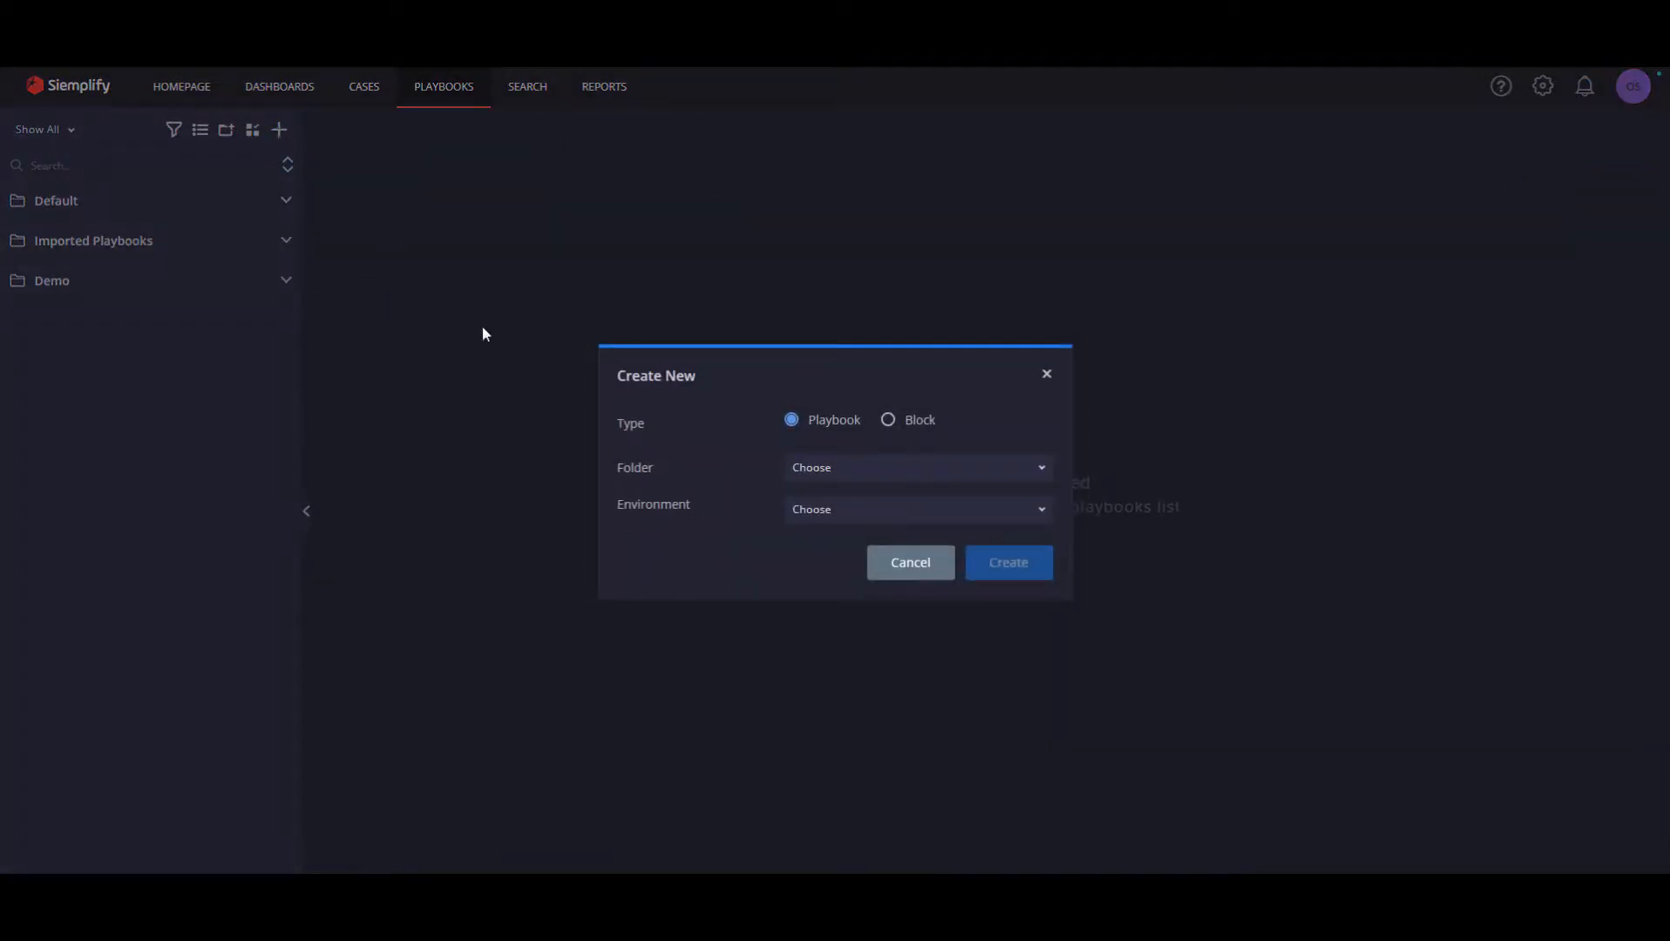
pyautogui.click(915, 509)
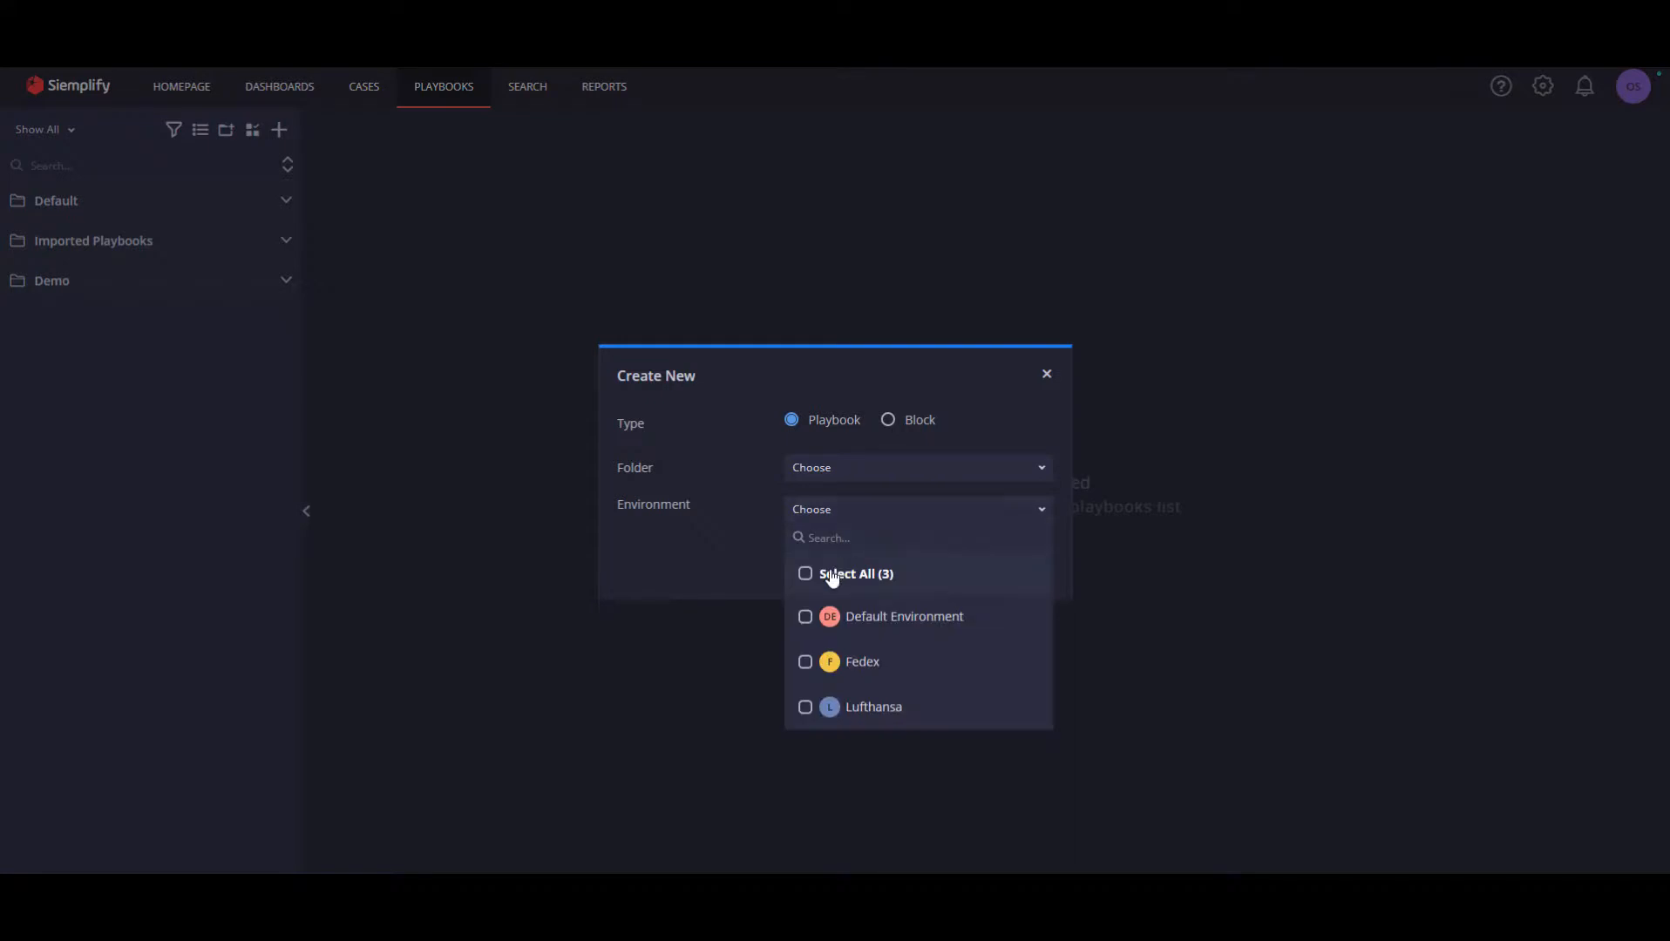
pyautogui.click(1542, 86)
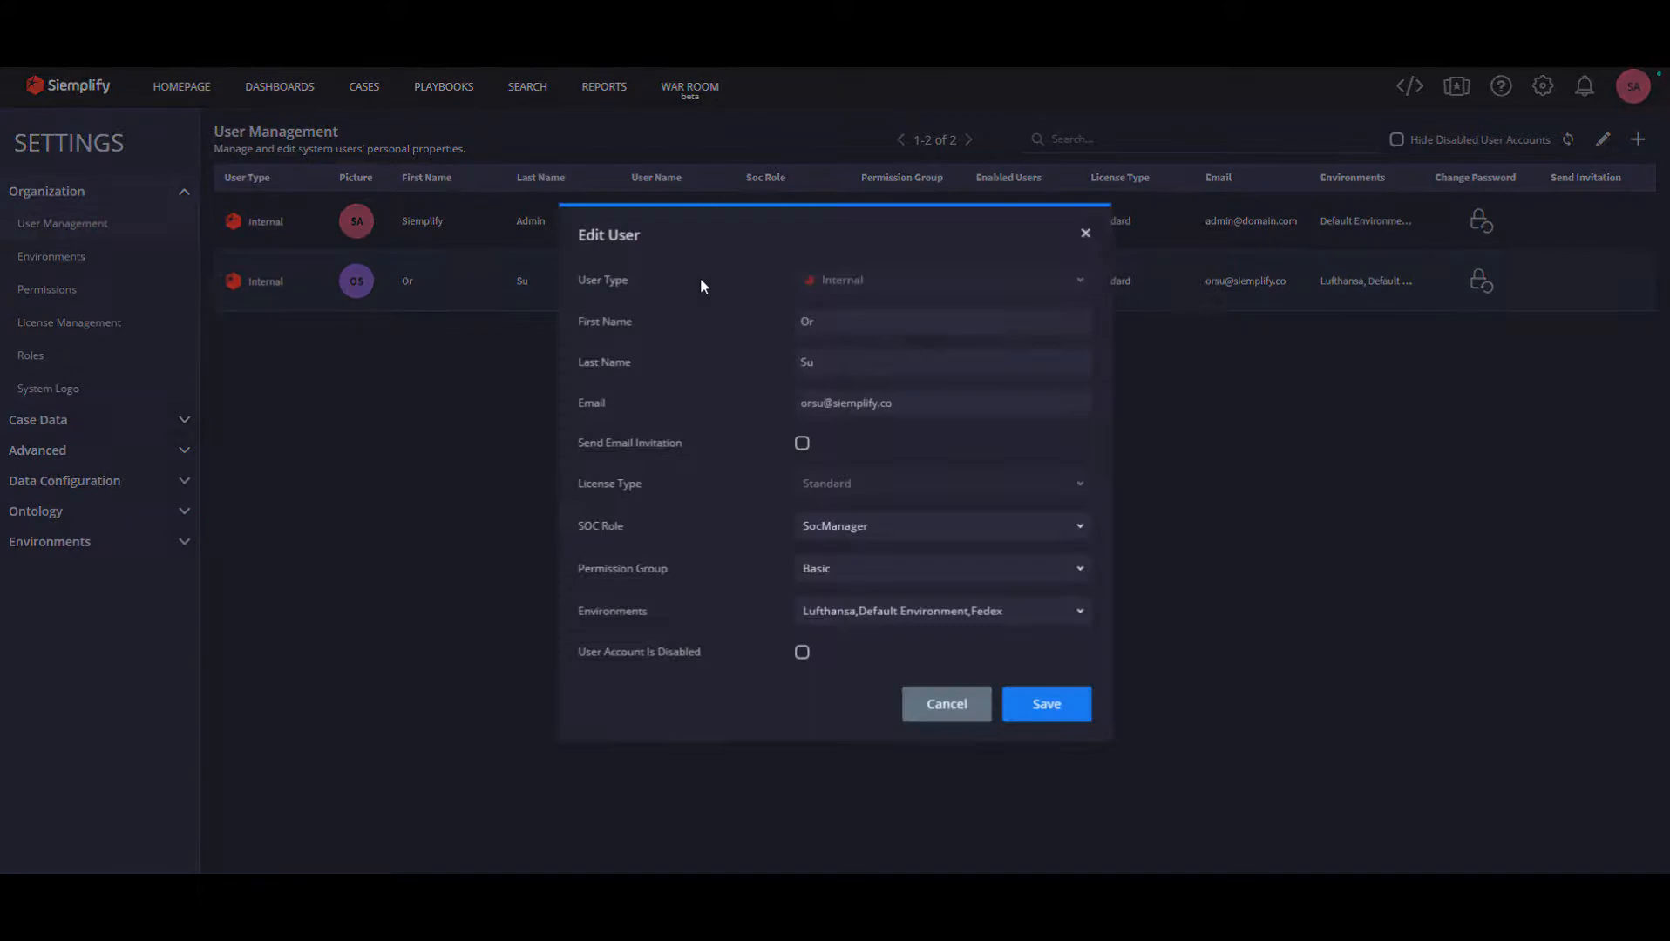
# Assign the user to the Admins permission group so they get All Environments
pyautogui.click(940, 324)
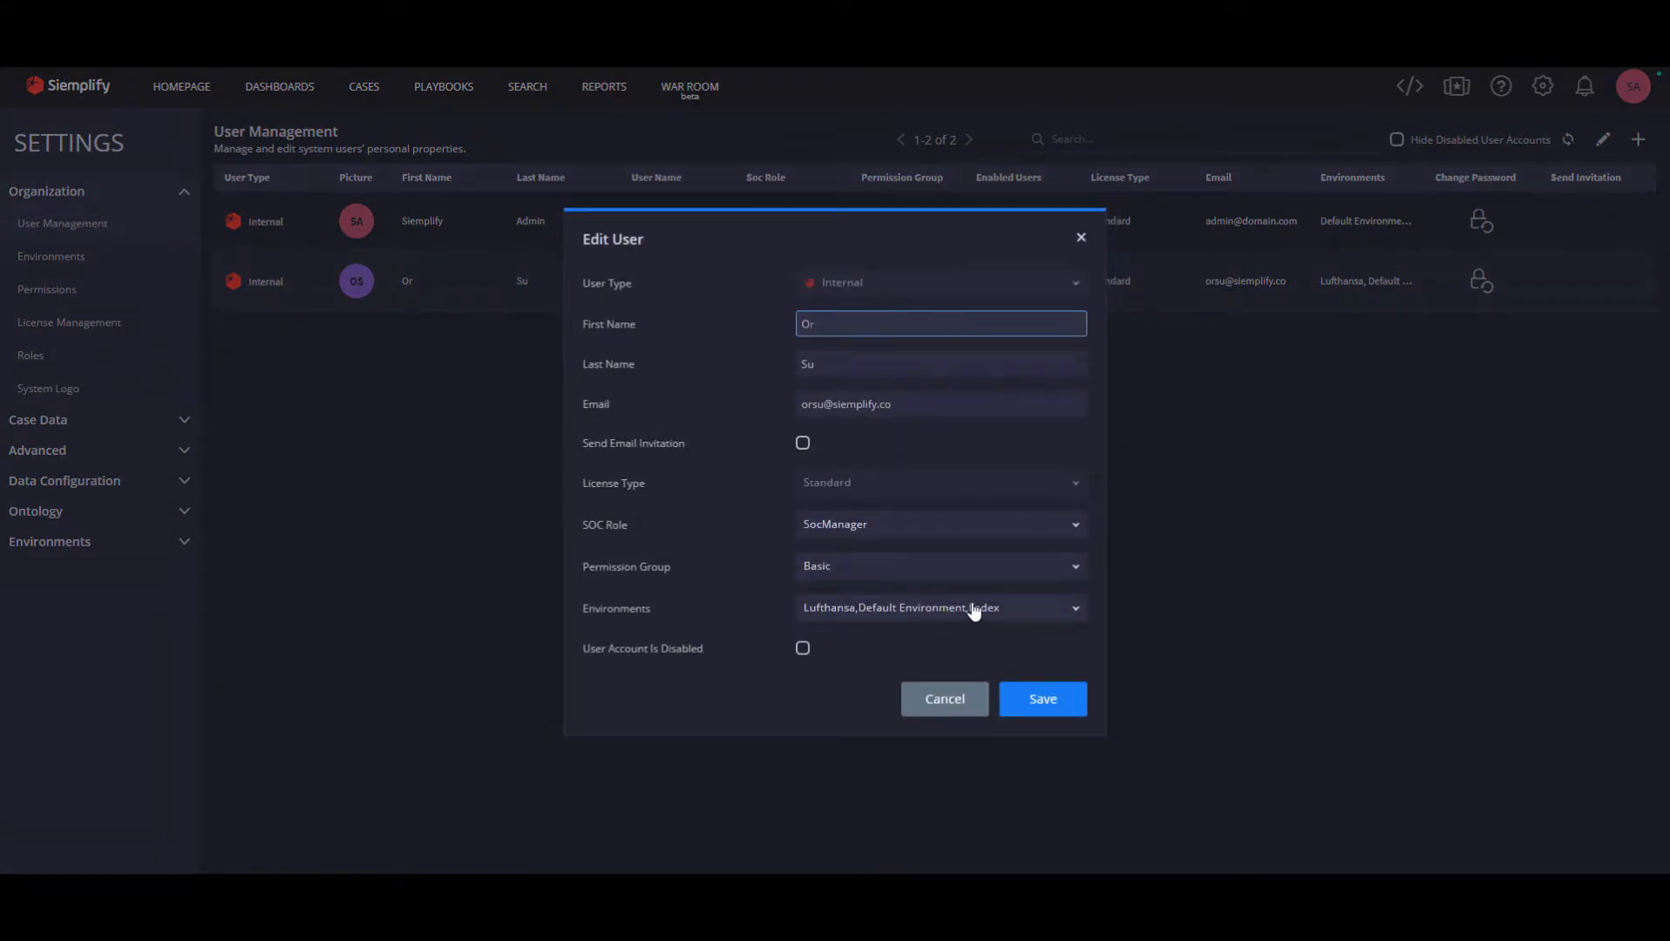
pyautogui.click(939, 565)
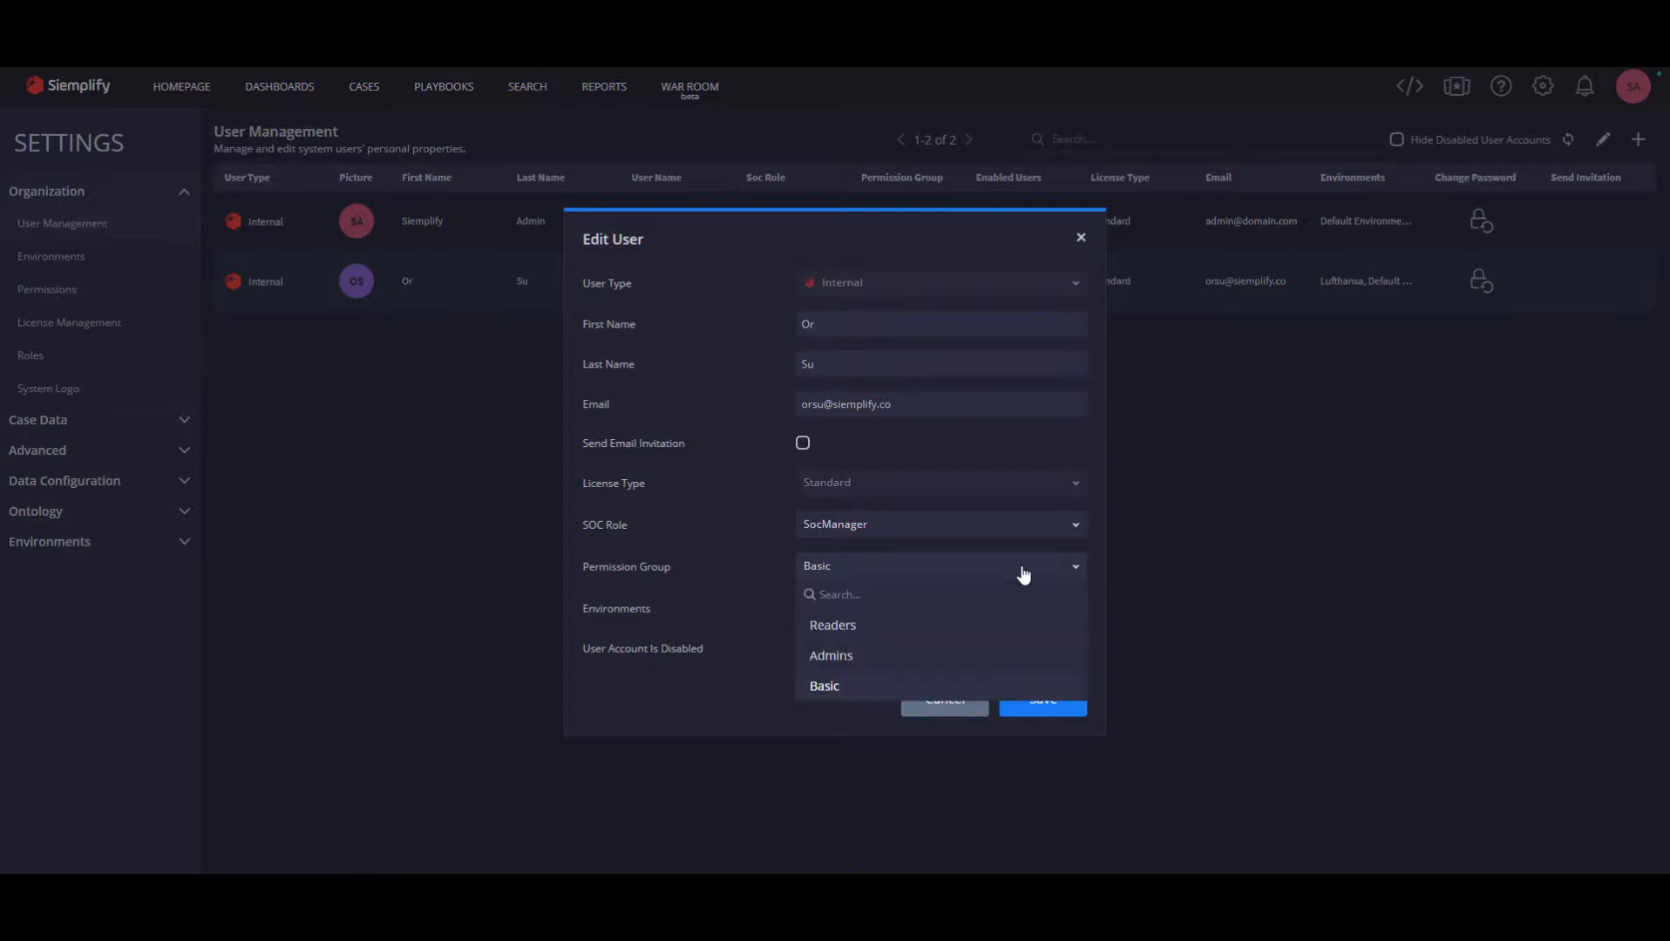
pyautogui.click(830, 656)
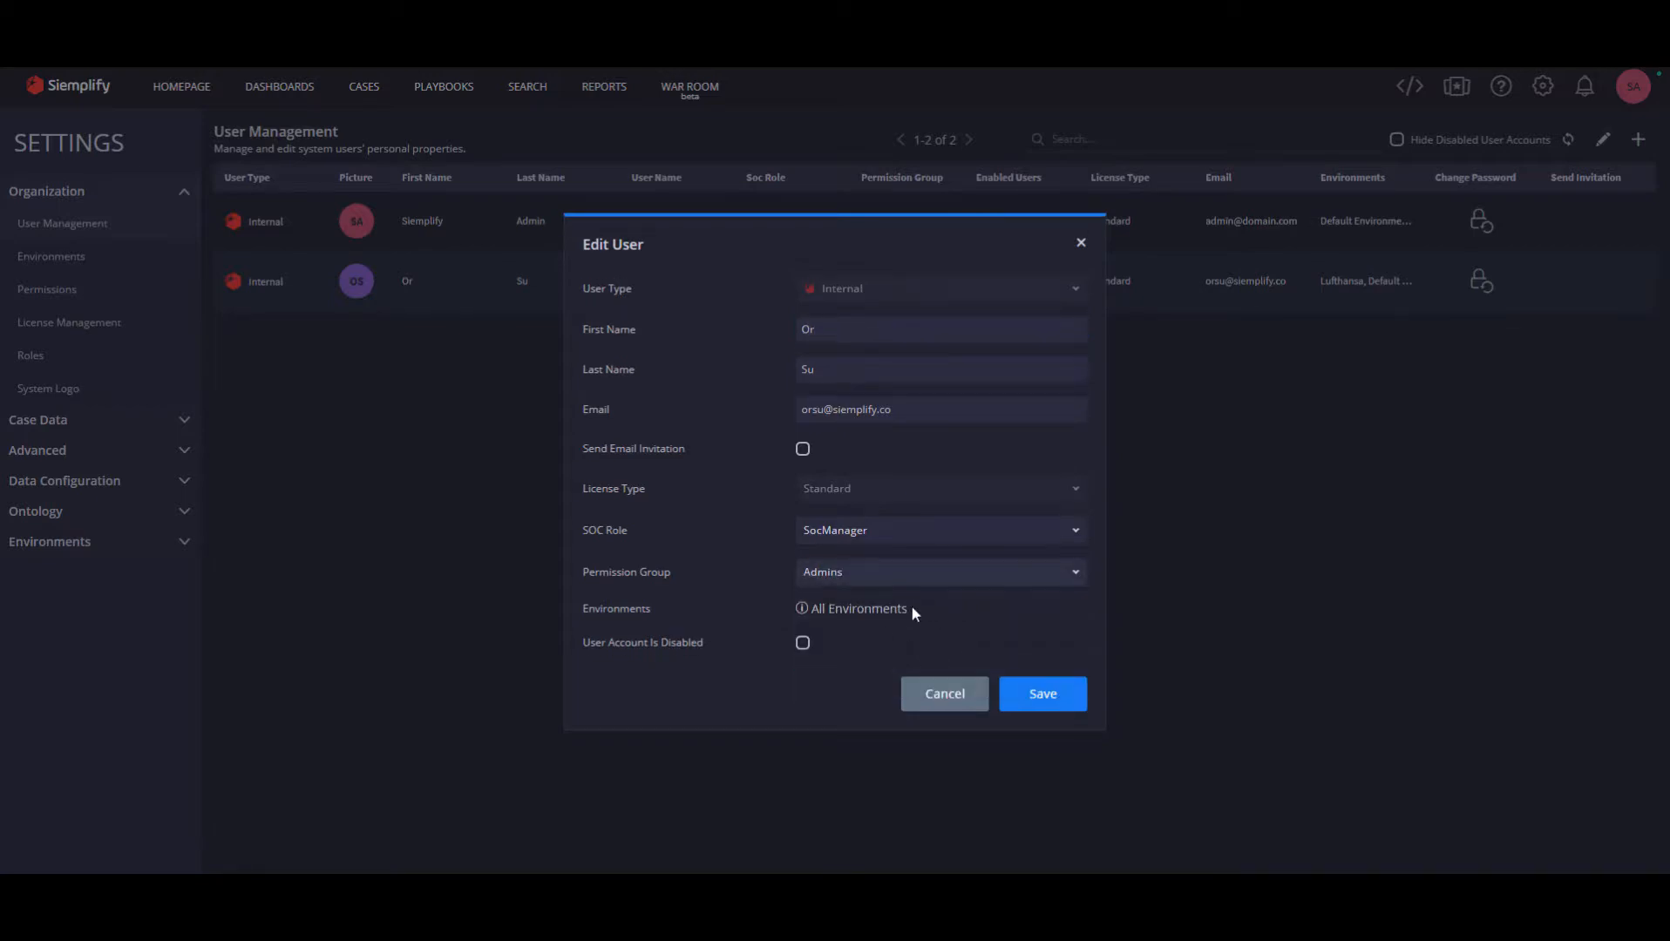
# Return to the empty Playbooks page
pyautogui.click(47, 290)
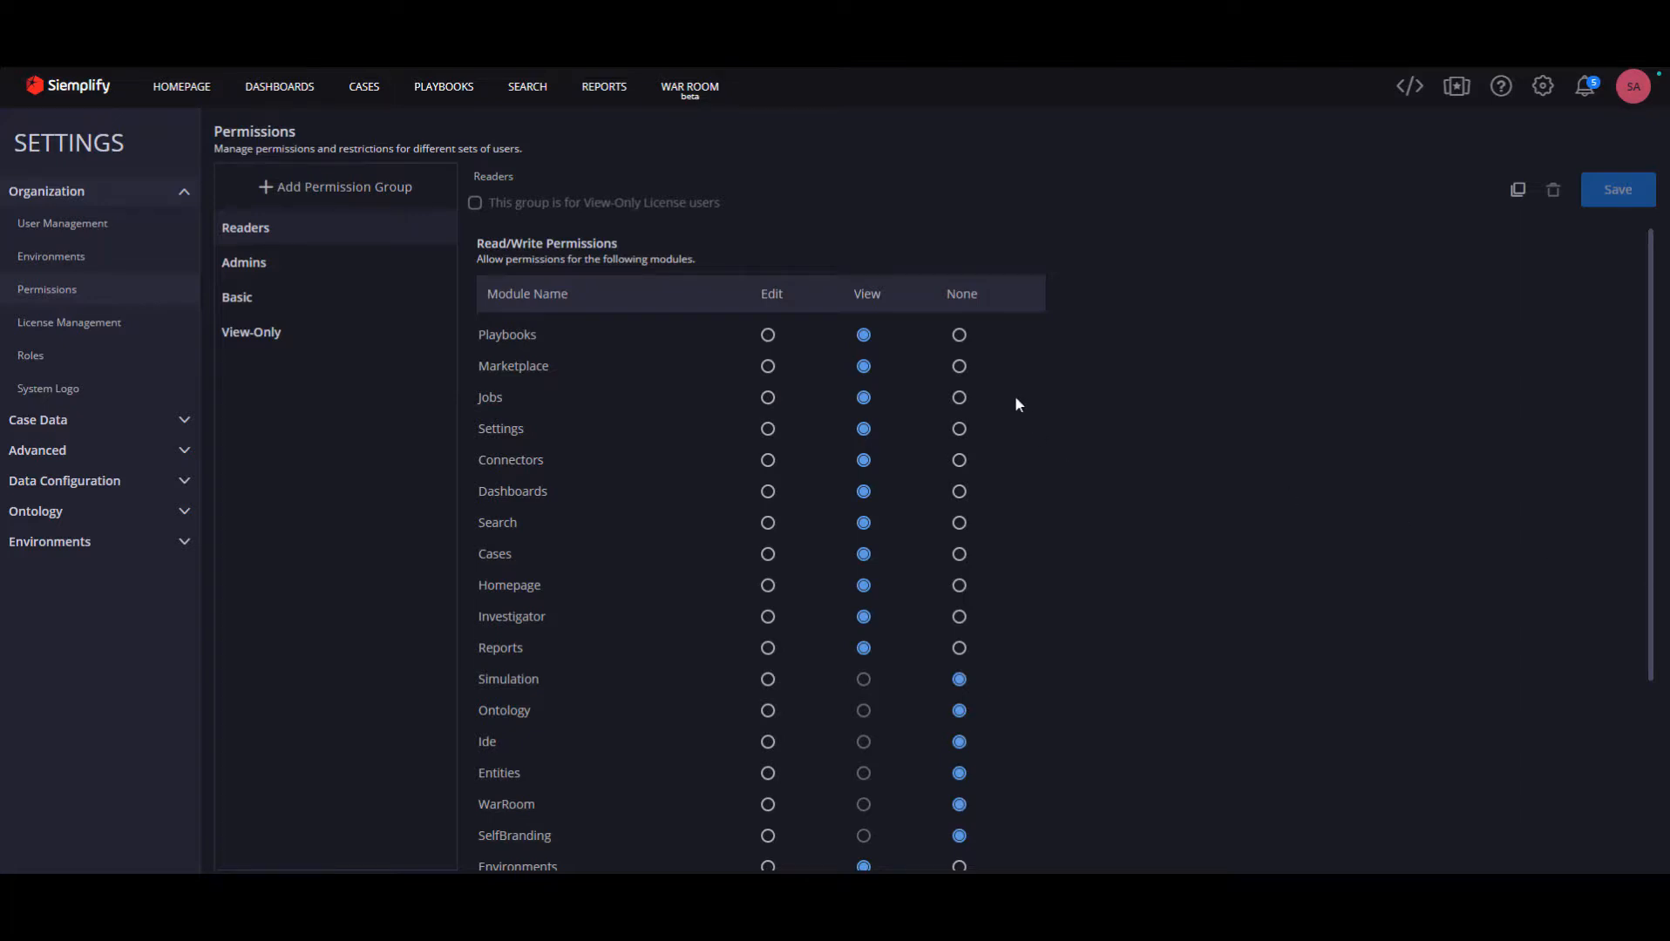
pyautogui.scroll(-3)
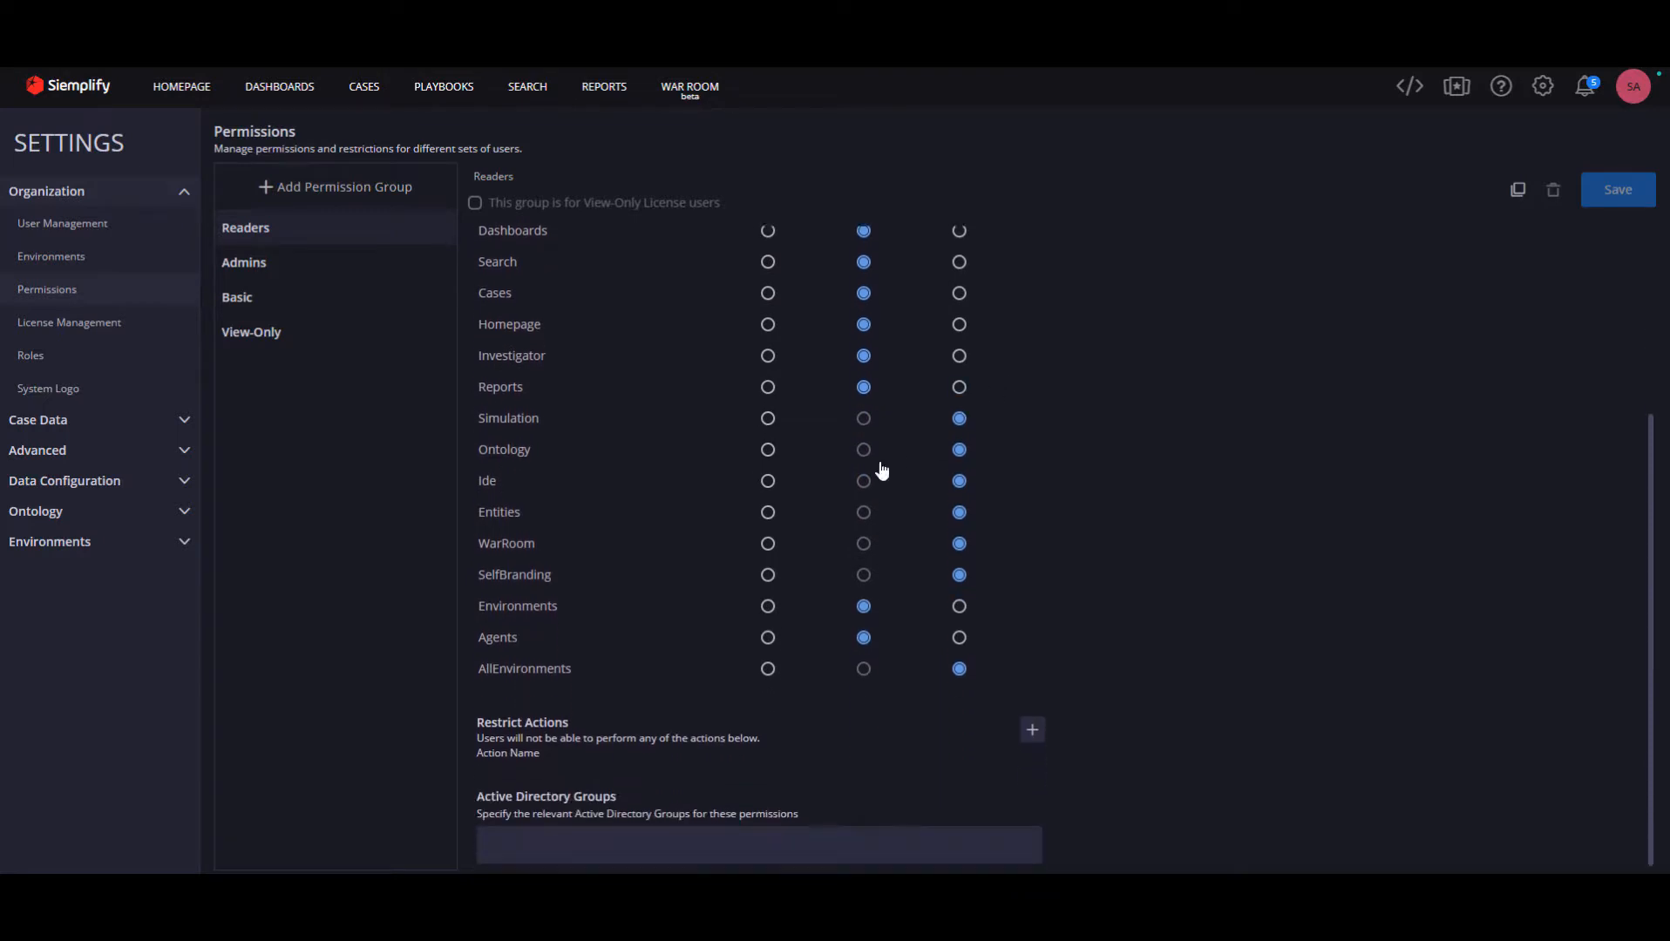
pyautogui.click(443, 86)
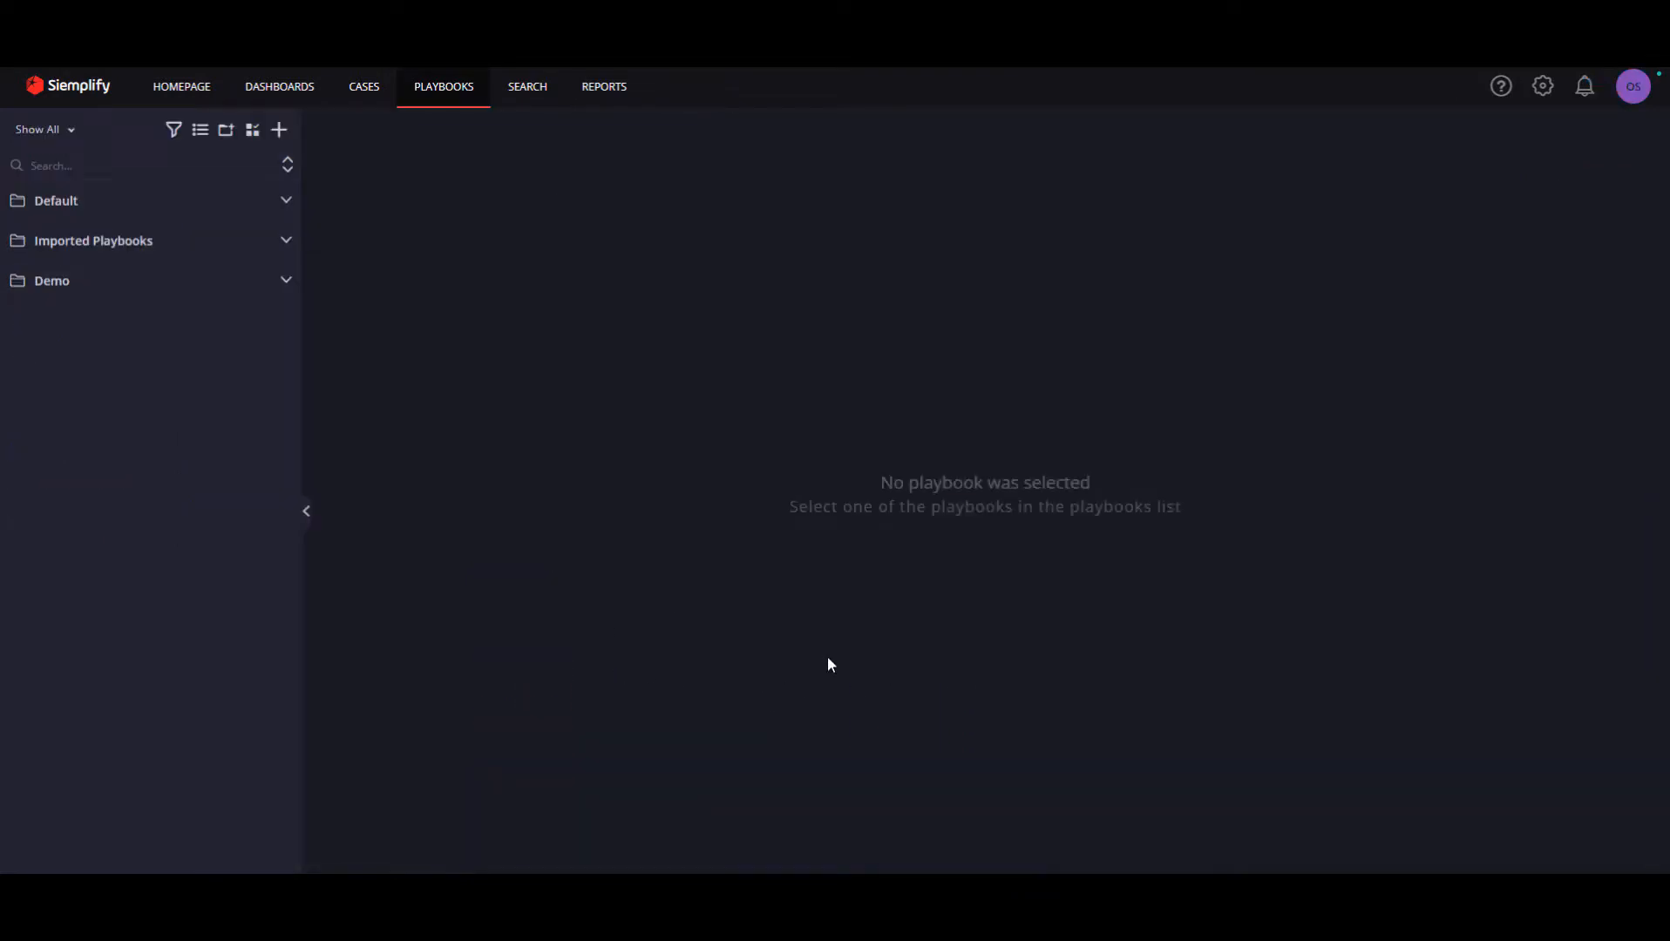
# Begin a new playbook and pick an entry from its Environment list
pyautogui.click(279, 131)
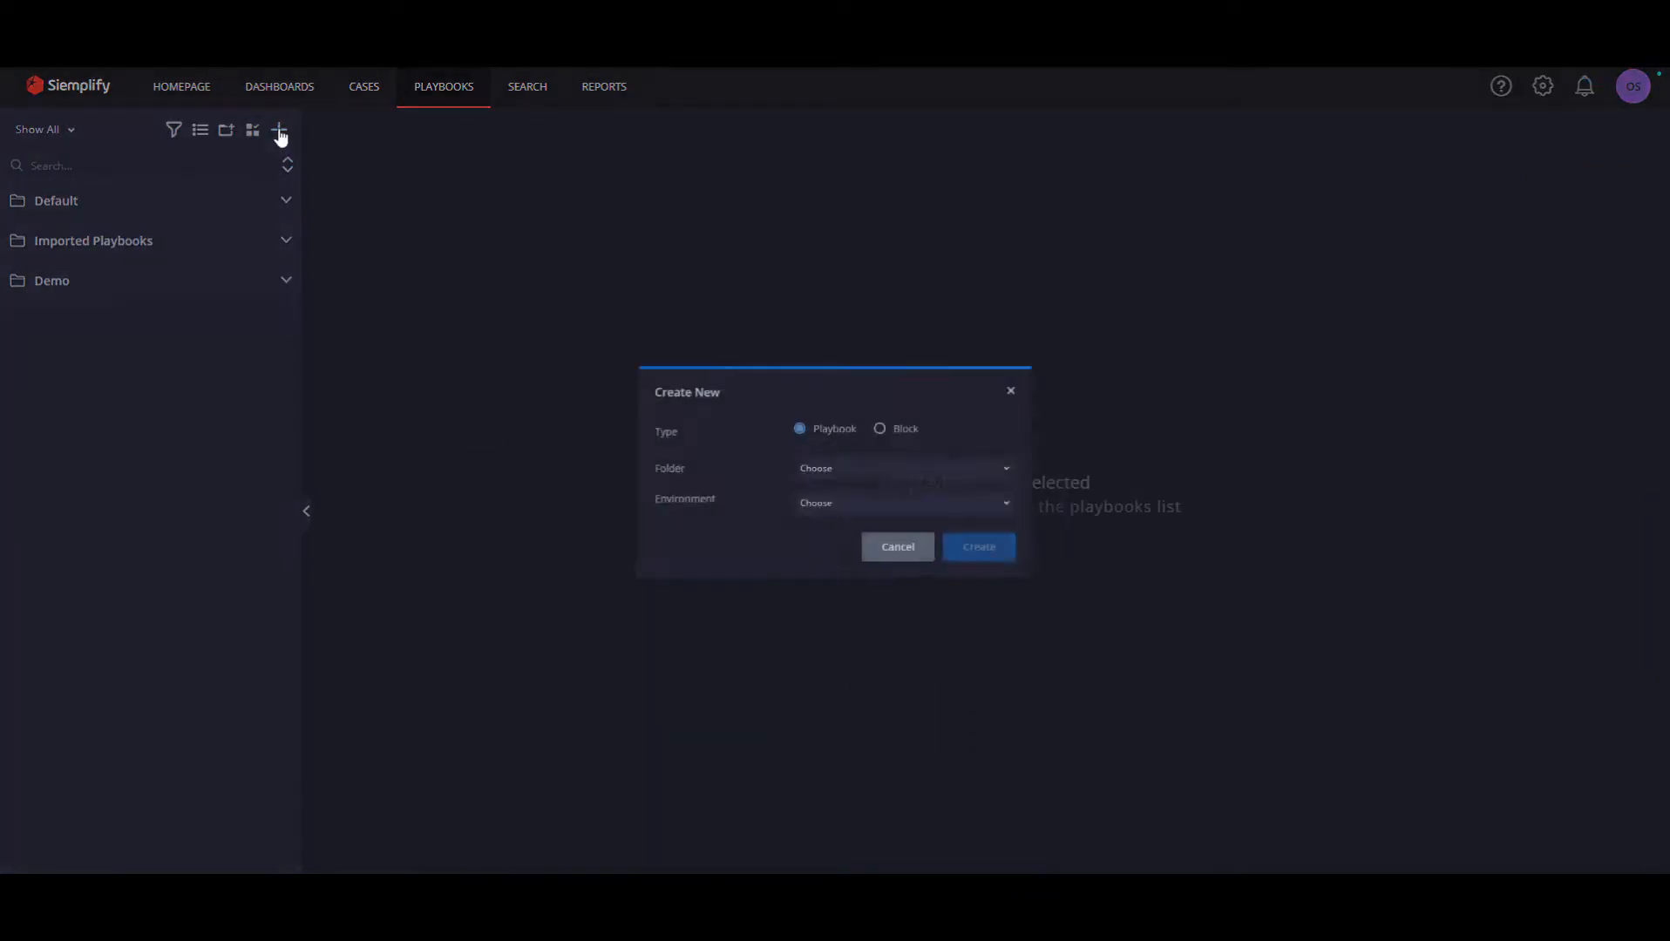
pyautogui.click(901, 502)
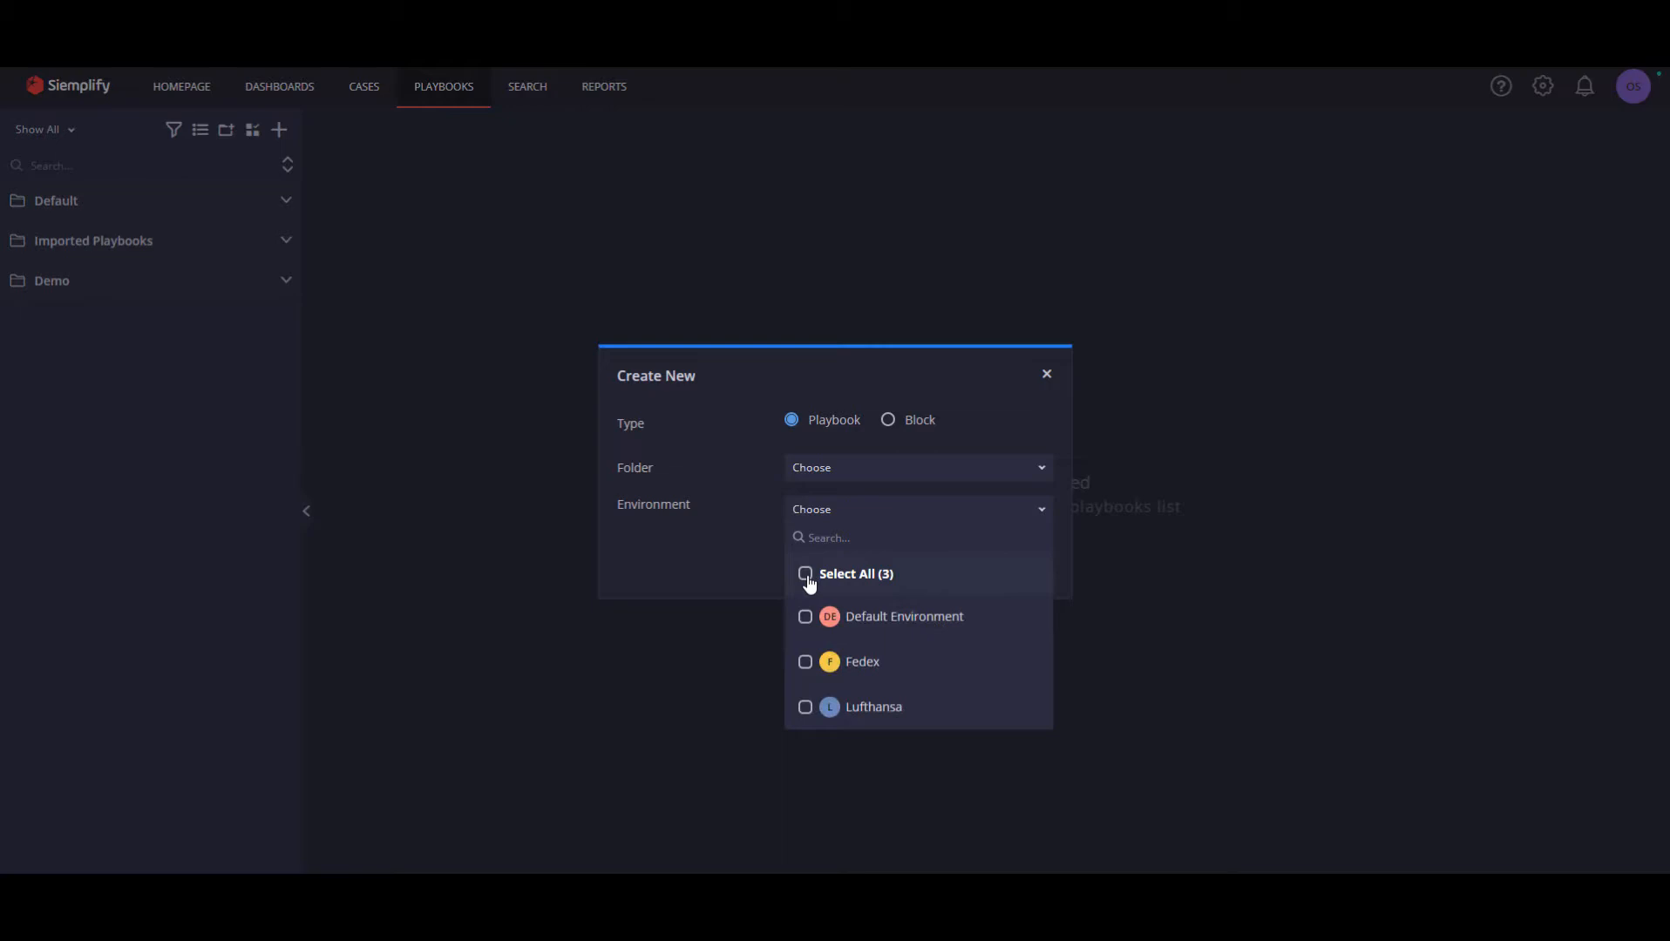
pyautogui.click(805, 660)
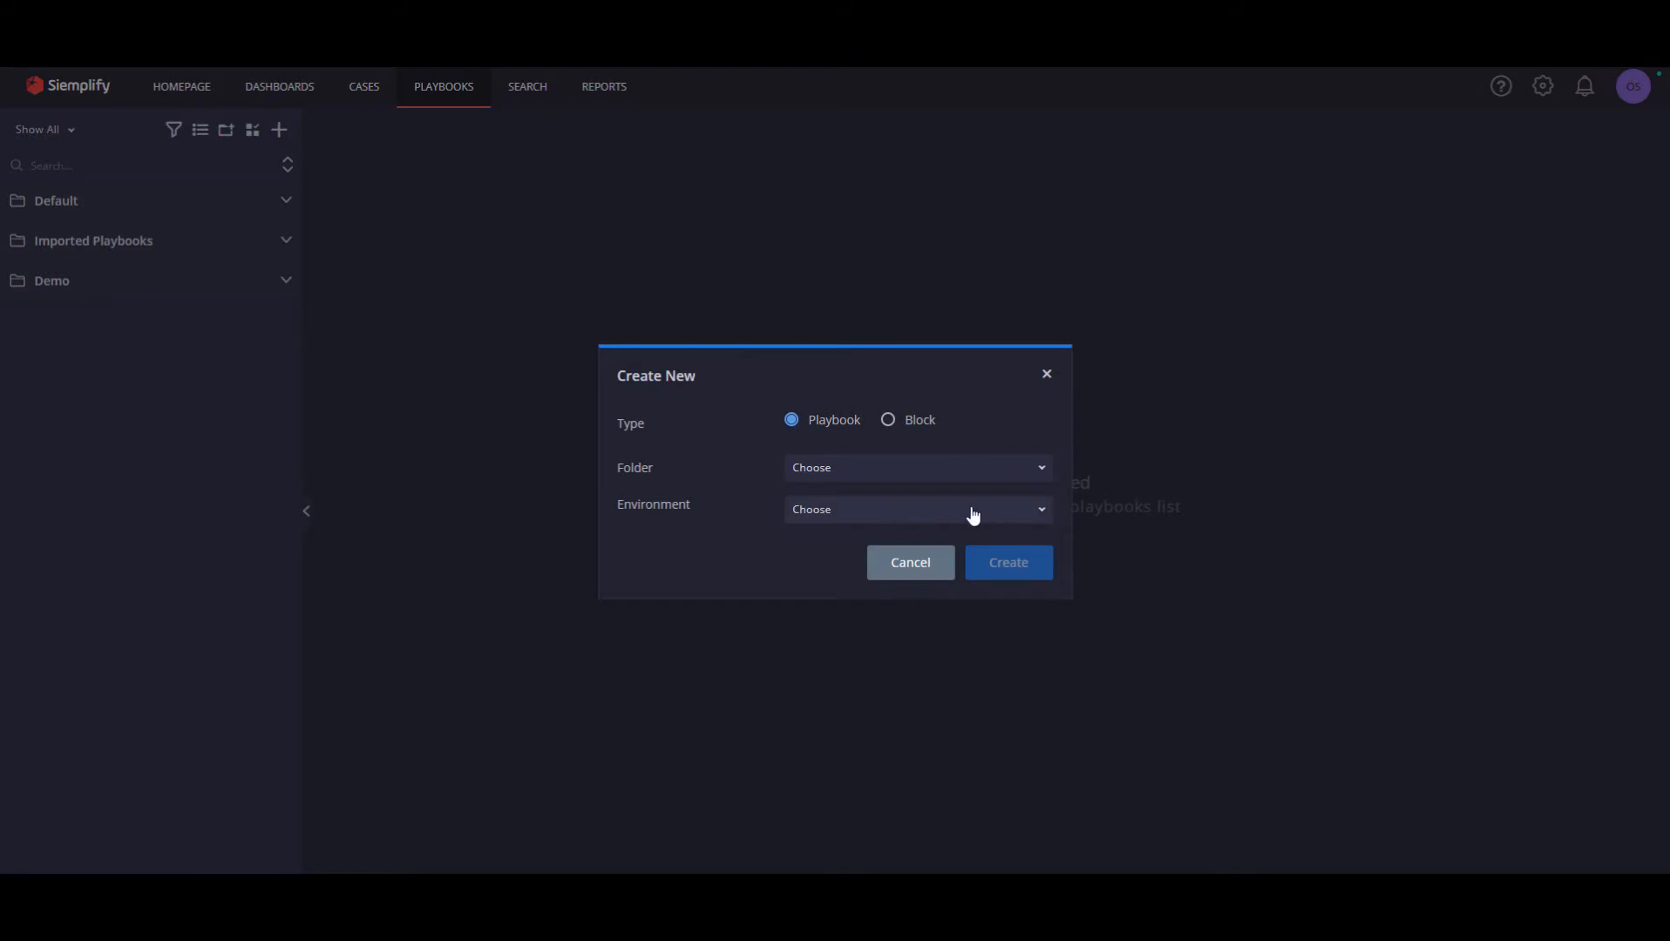
# Set the playbook Environment to AllCurrentEnvironments using Select All (3)
pyautogui.click(915, 509)
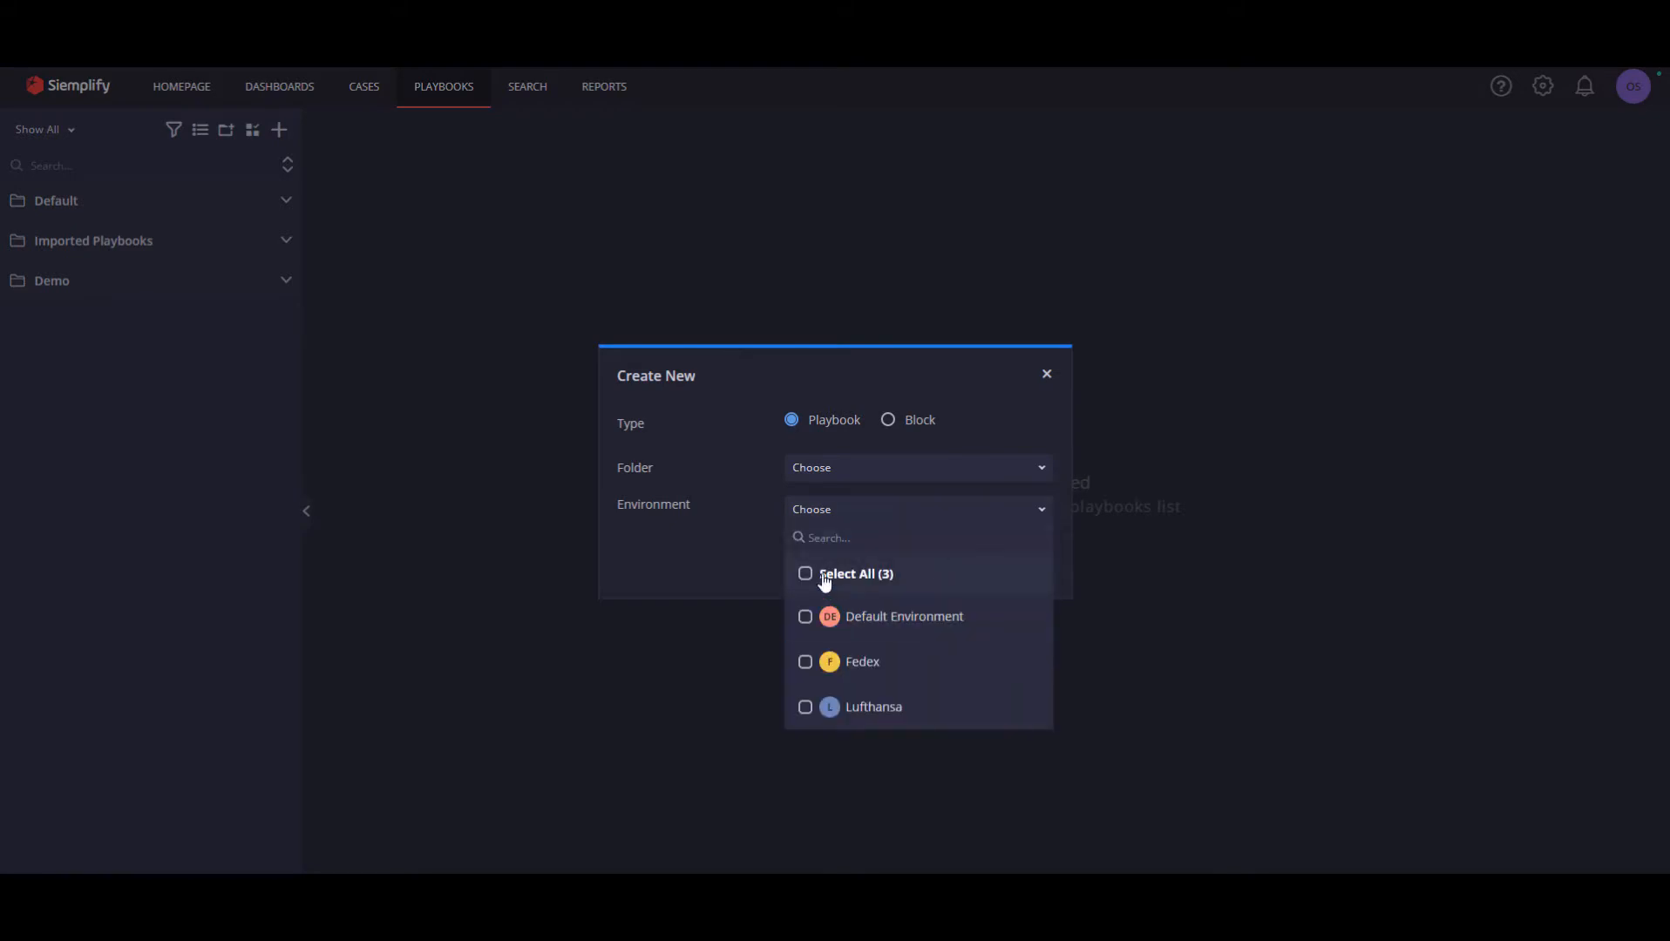
pyautogui.click(805, 574)
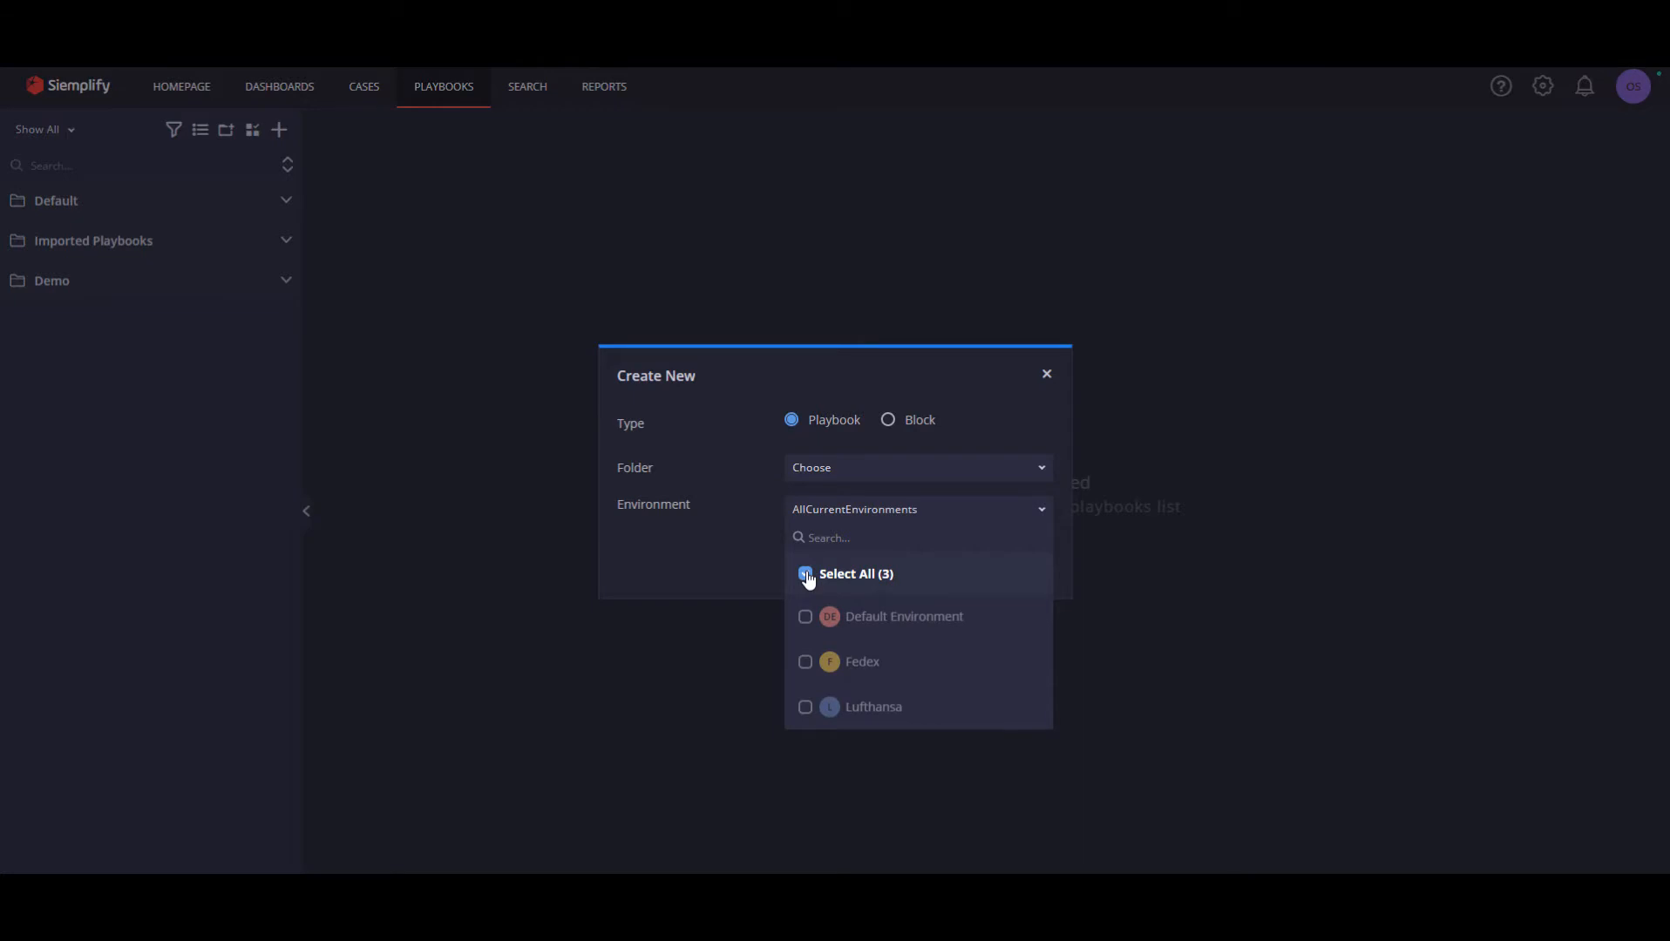
pyautogui.click(805, 573)
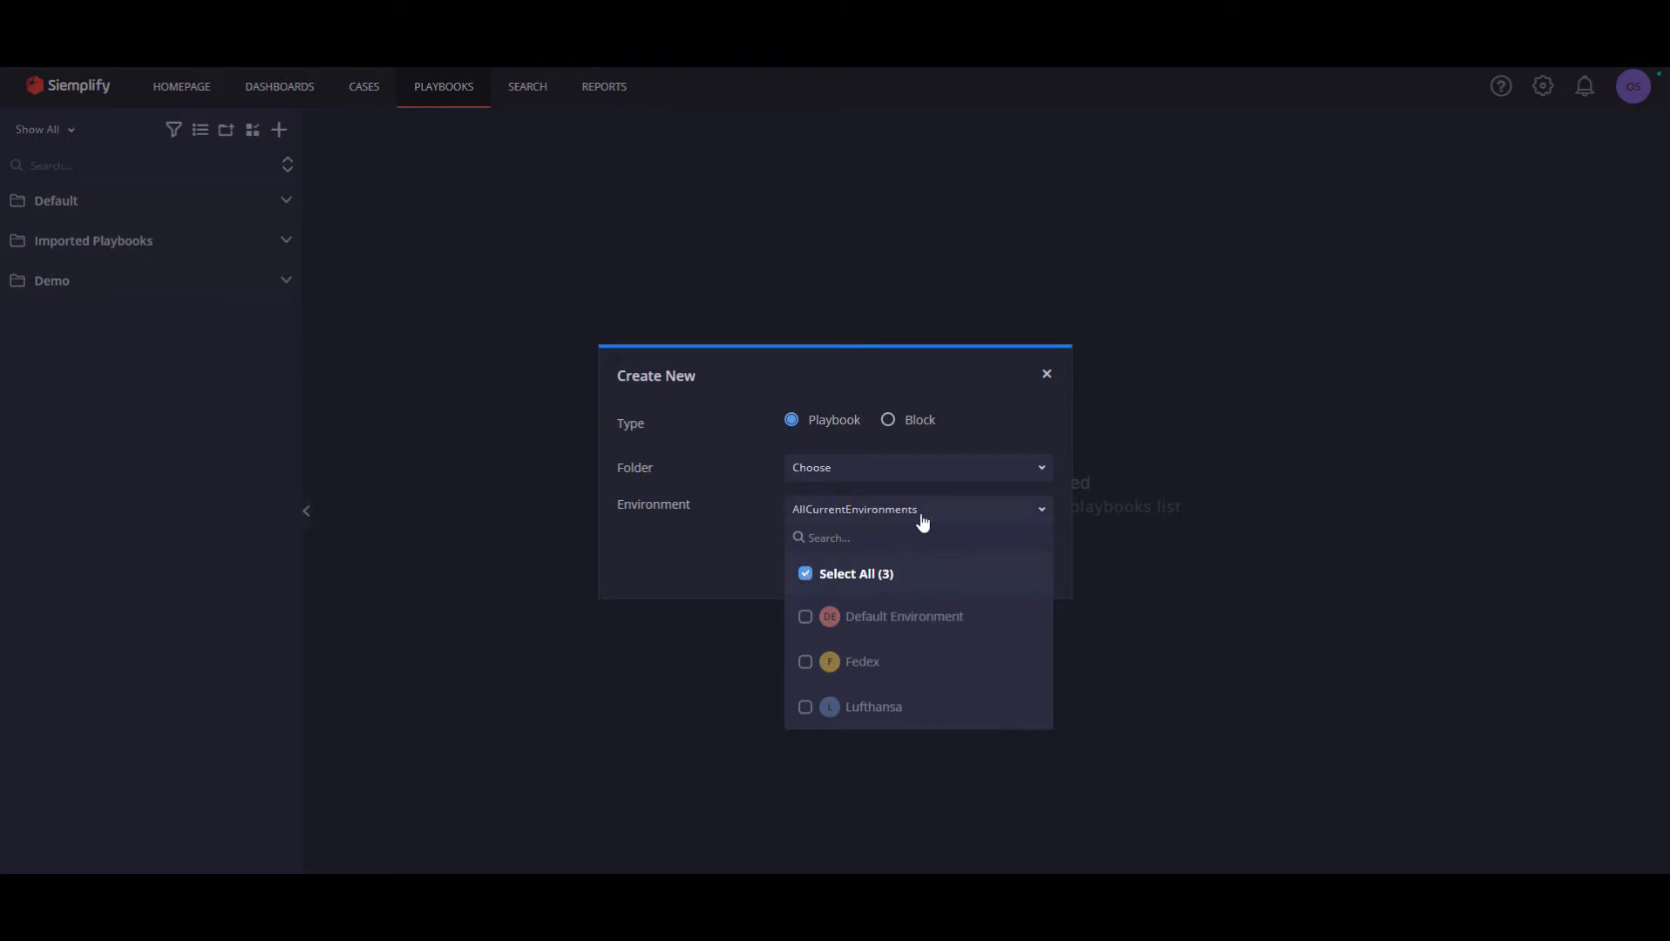